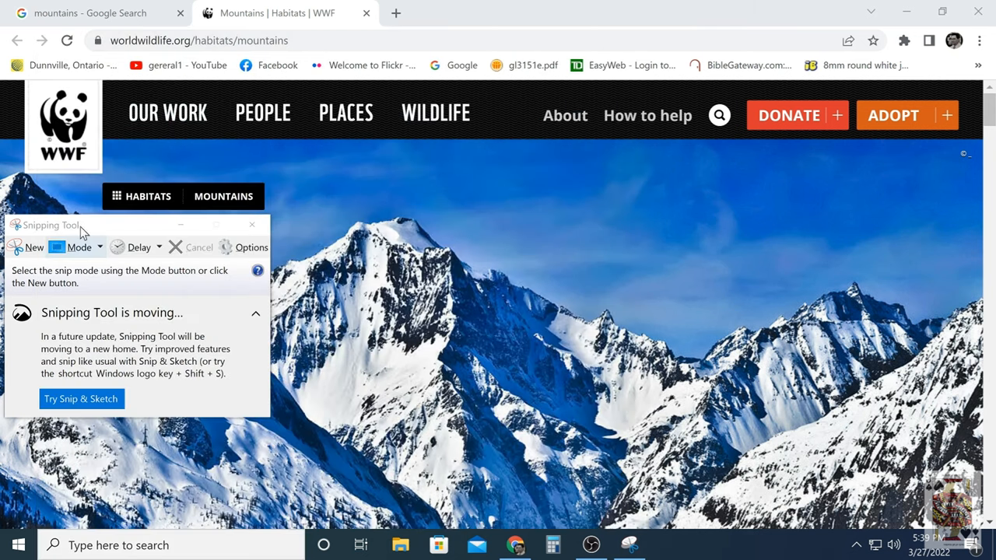
Set Snipping Tool's snip mode to Rectangular Snip
{"action": "left_click", "coordinate": [77, 247]}
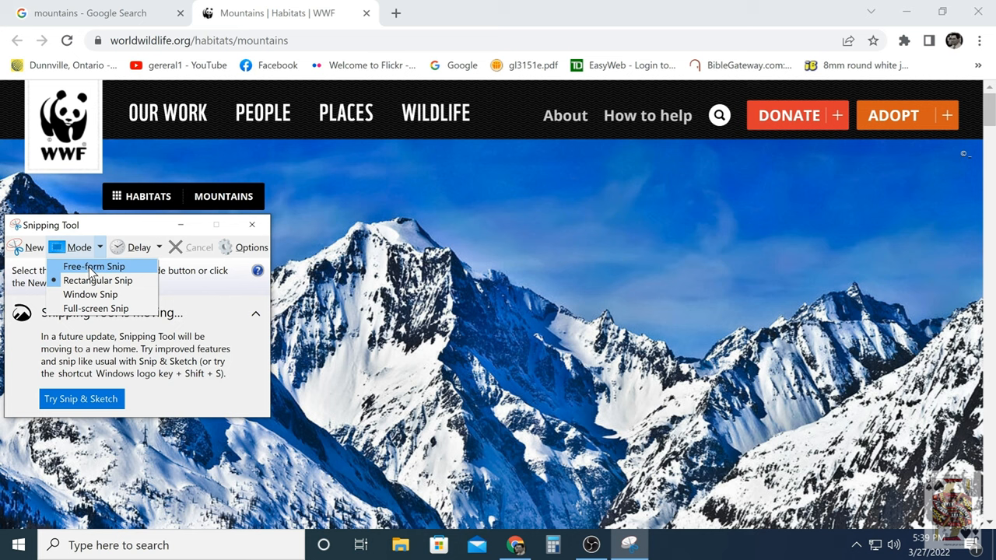
{"action": "left_click", "coordinate": [93, 266]}
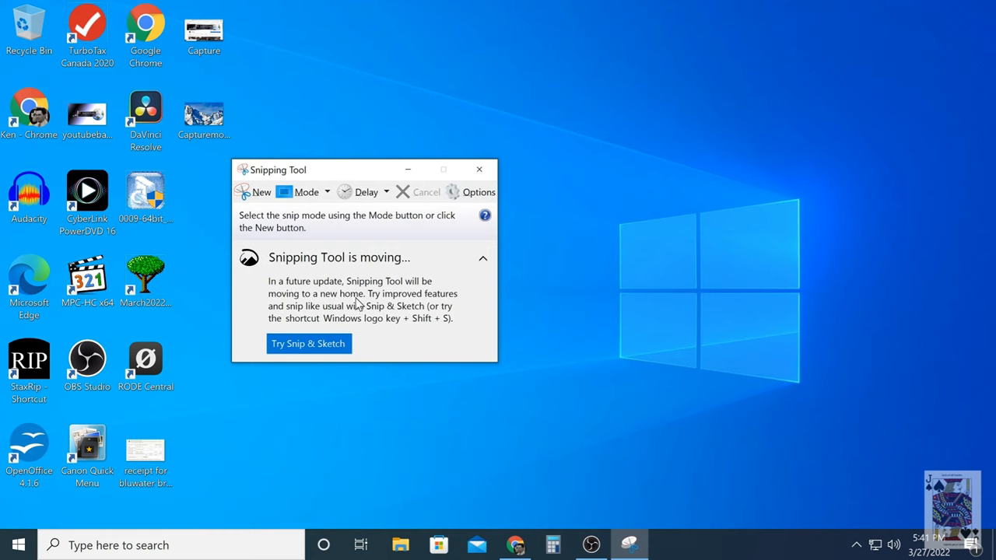
{"action": "mouse_move", "coordinate": [423, 317]}
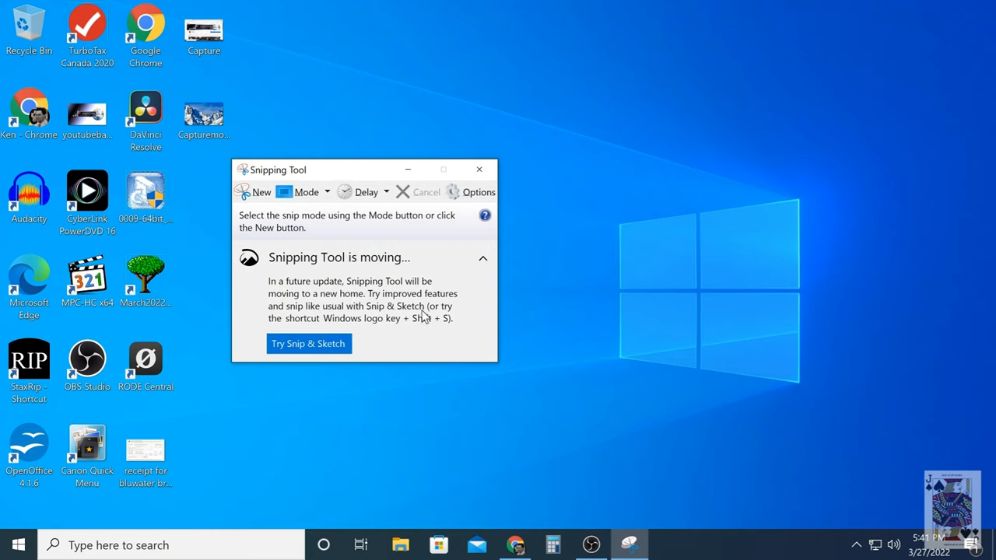